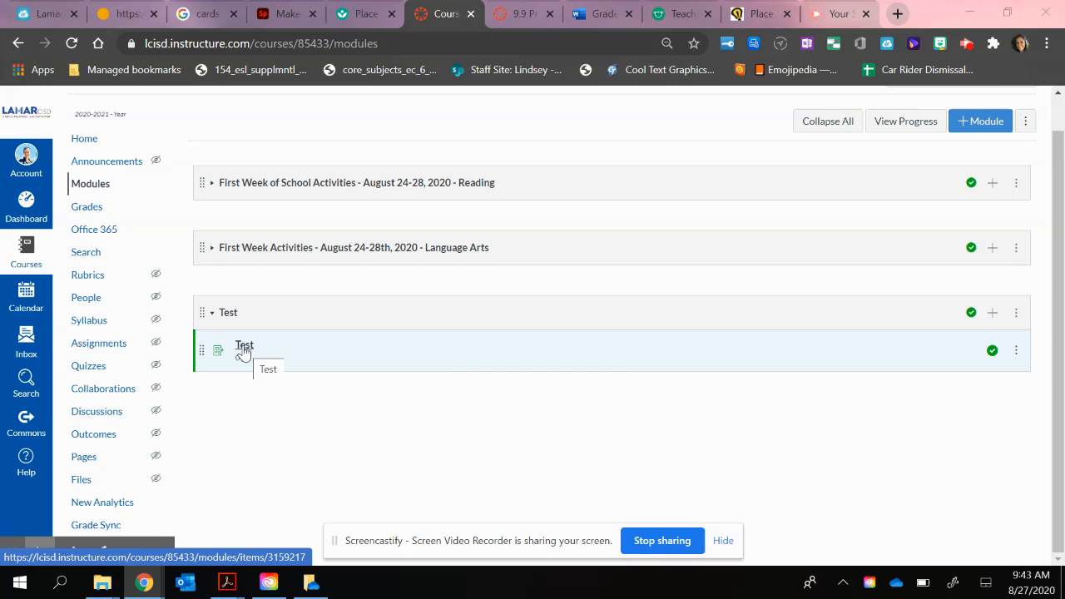
- Open the 'Test' assignment from its module and bring up its edit form
left_click(245, 344)
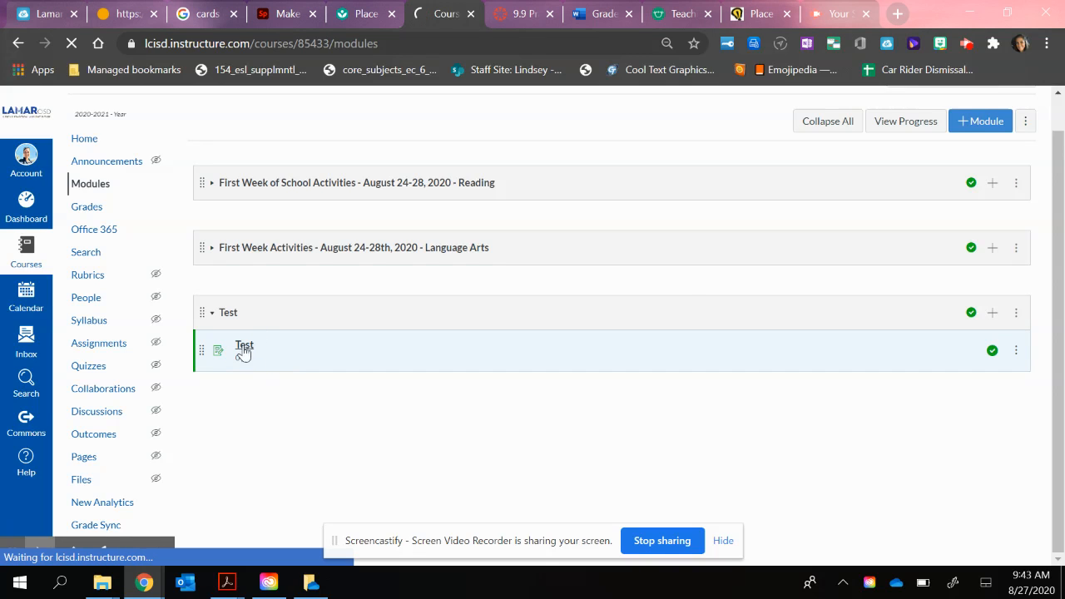
left_click(243, 345)
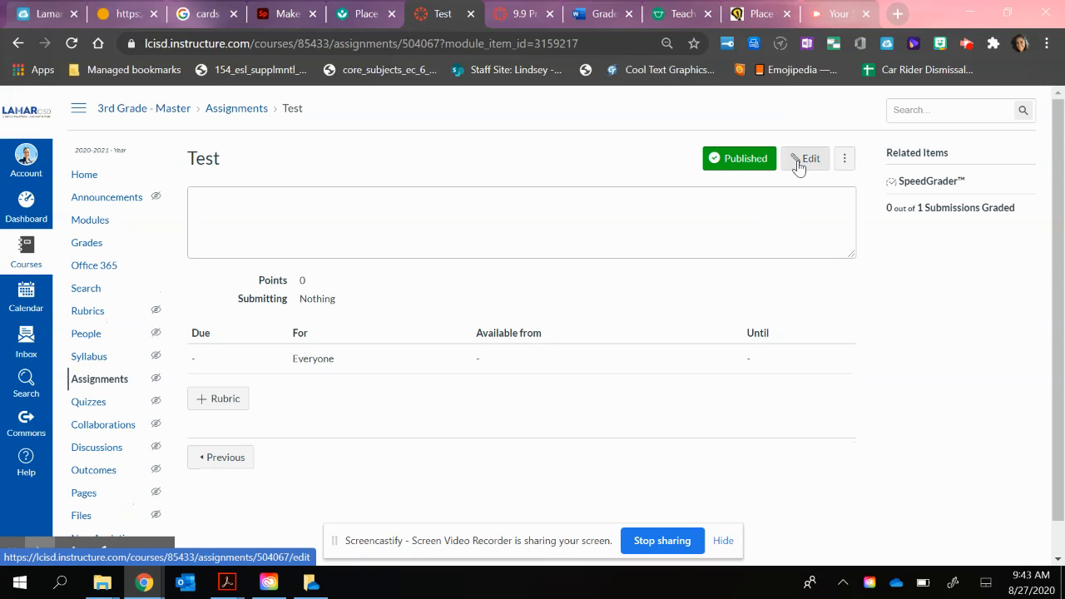
left_click(806, 159)
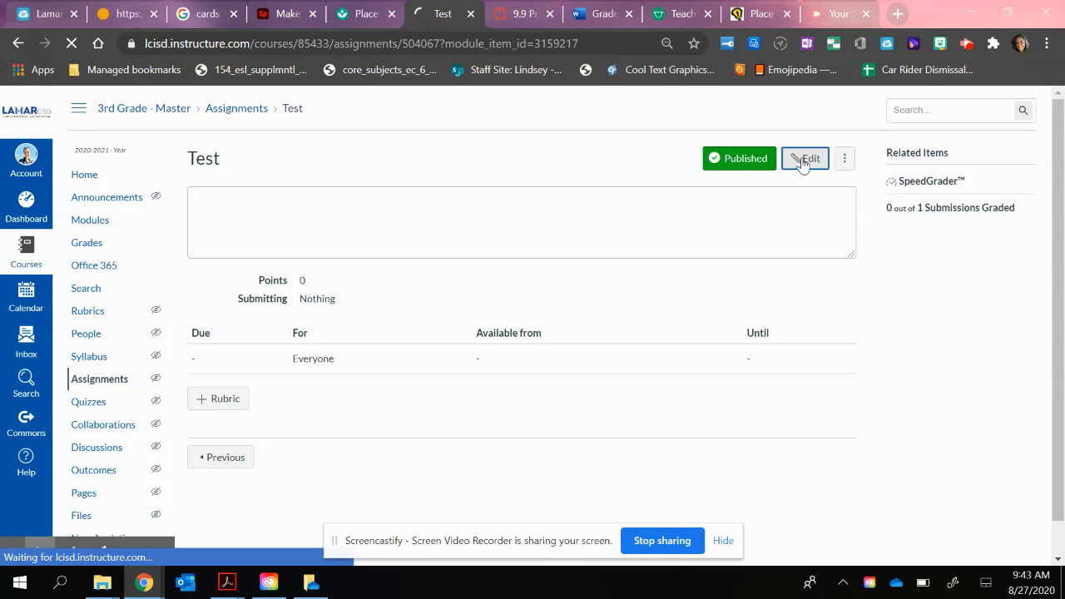
left_click(805, 158)
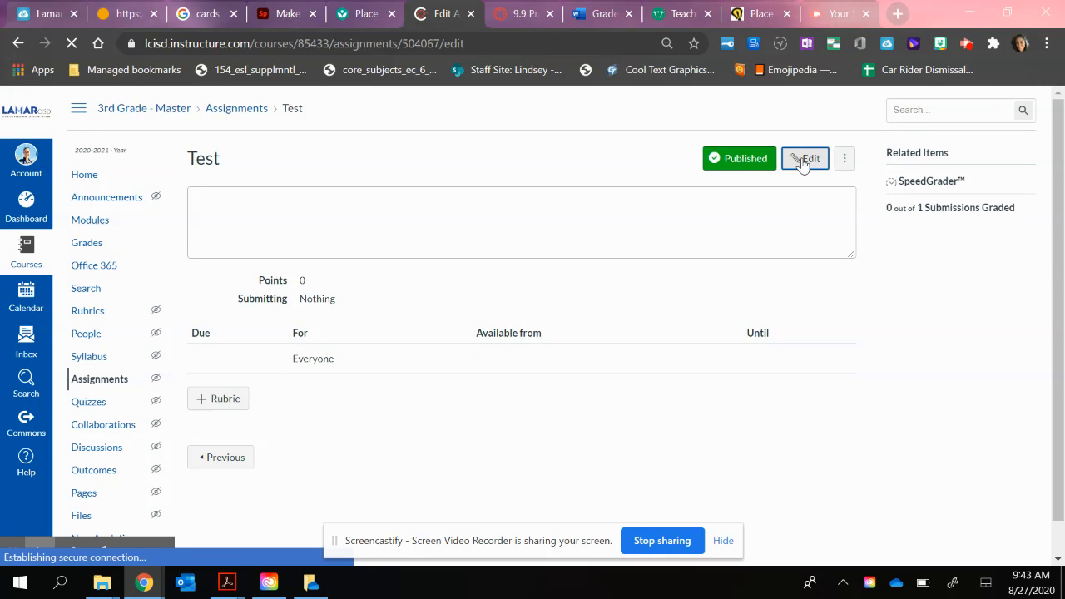
left_click(805, 158)
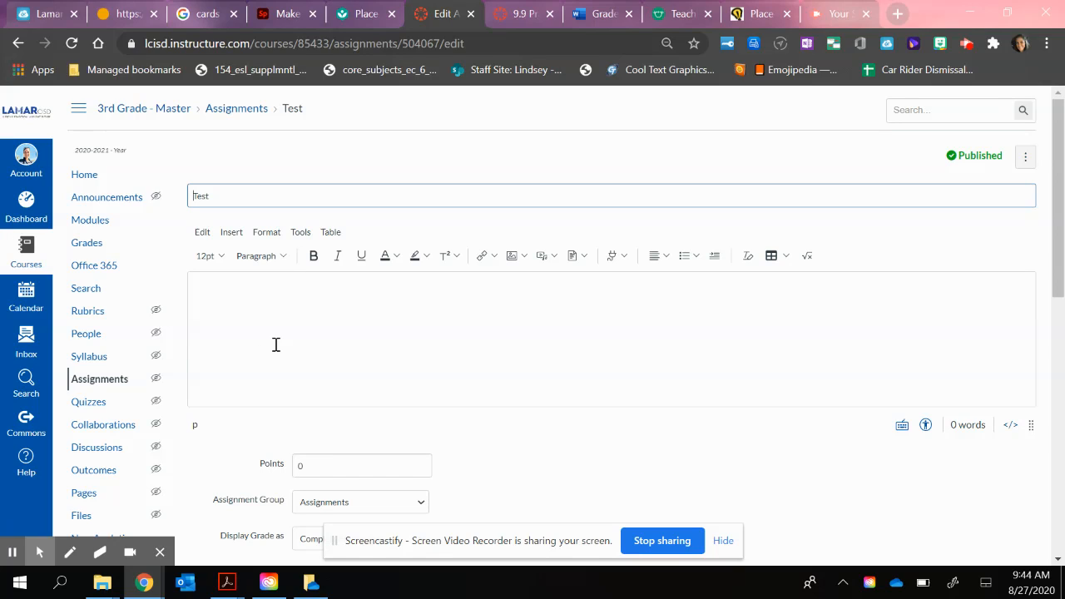
scroll("down", 3)
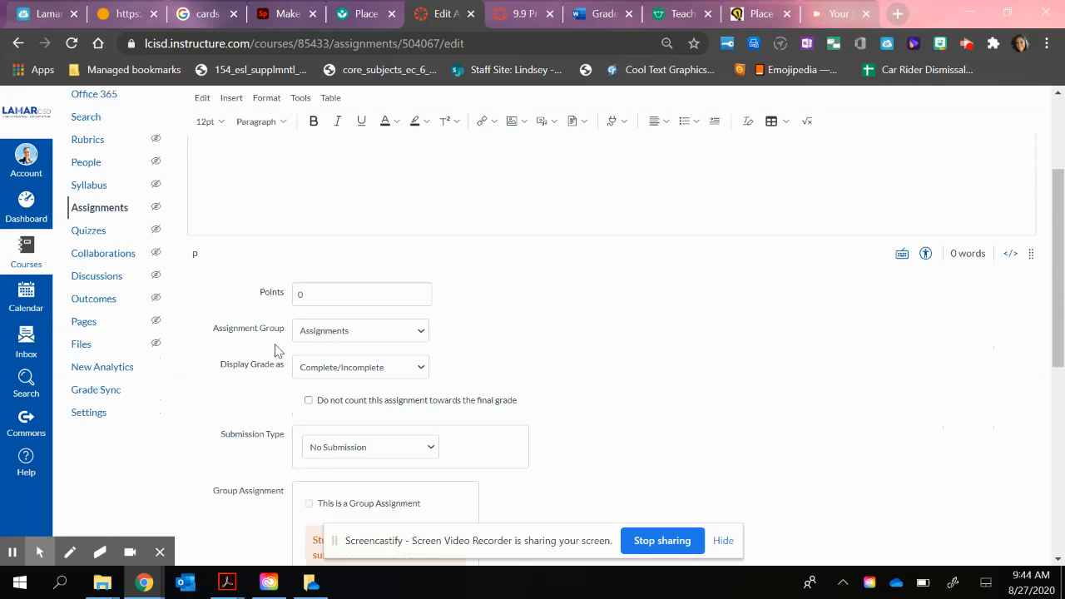
scroll("down", 3)
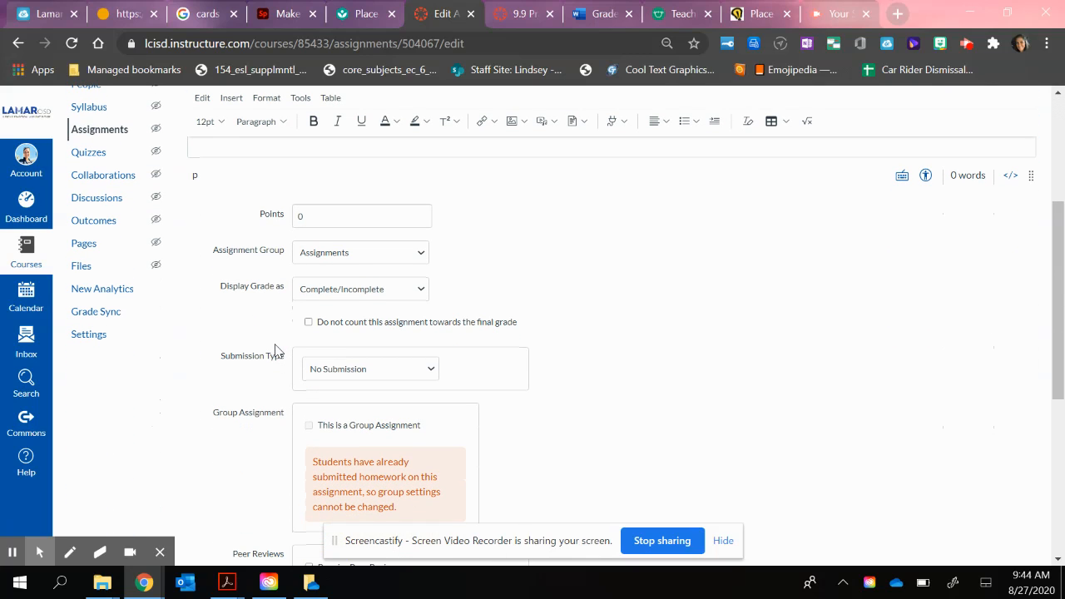
mouse_move(431, 263)
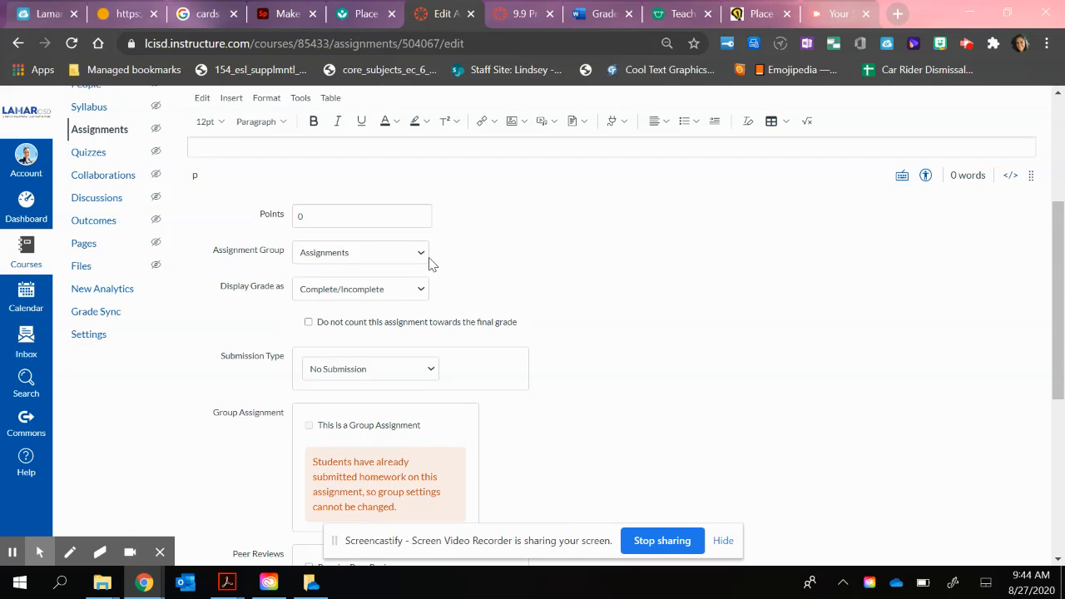
left_click(359, 253)
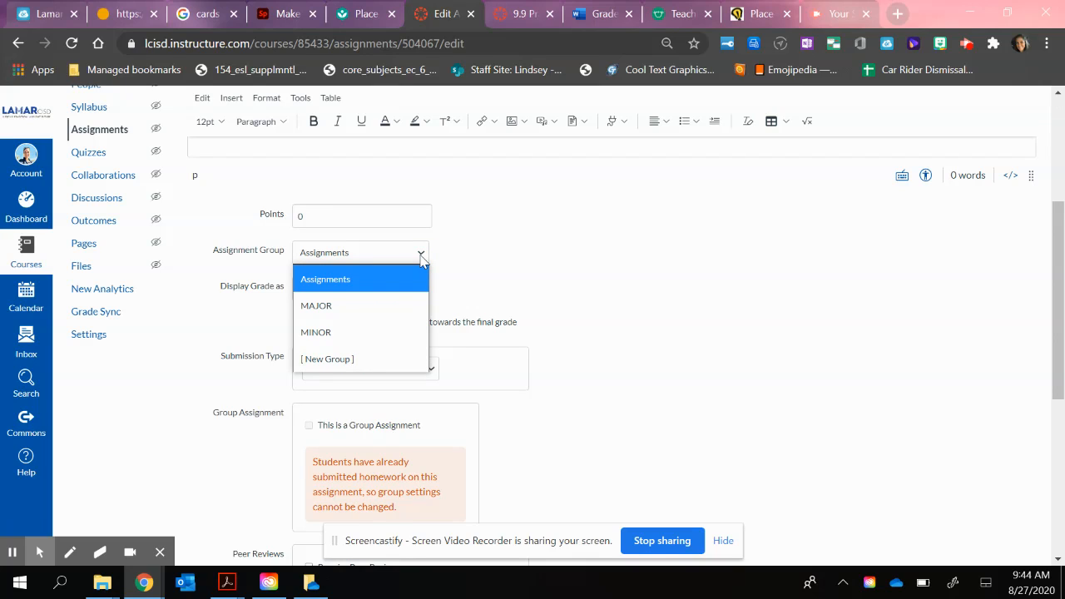
mouse_move(352, 280)
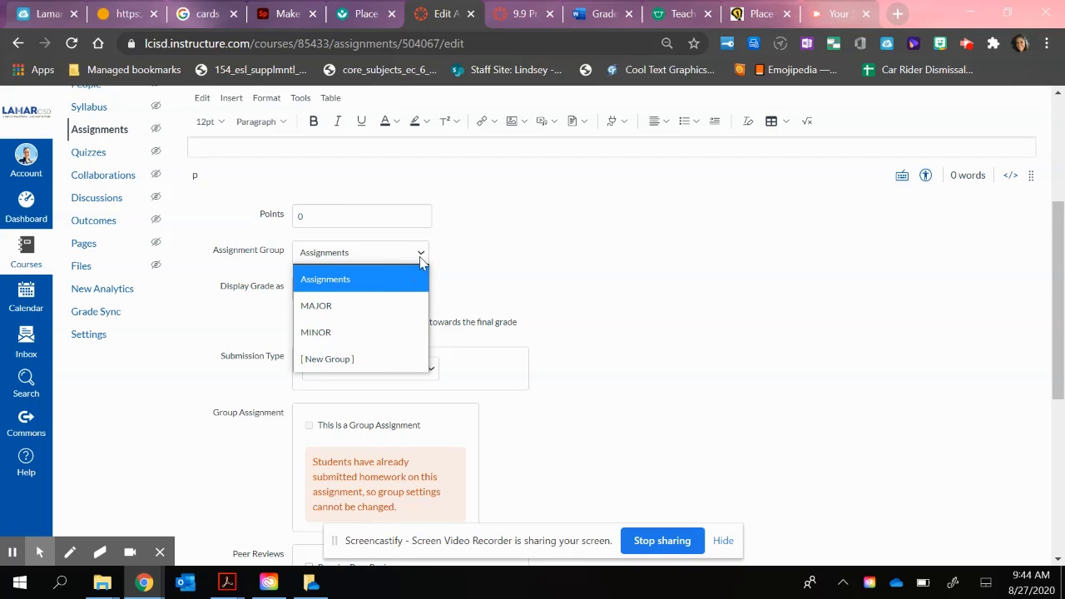
left_click(326, 279)
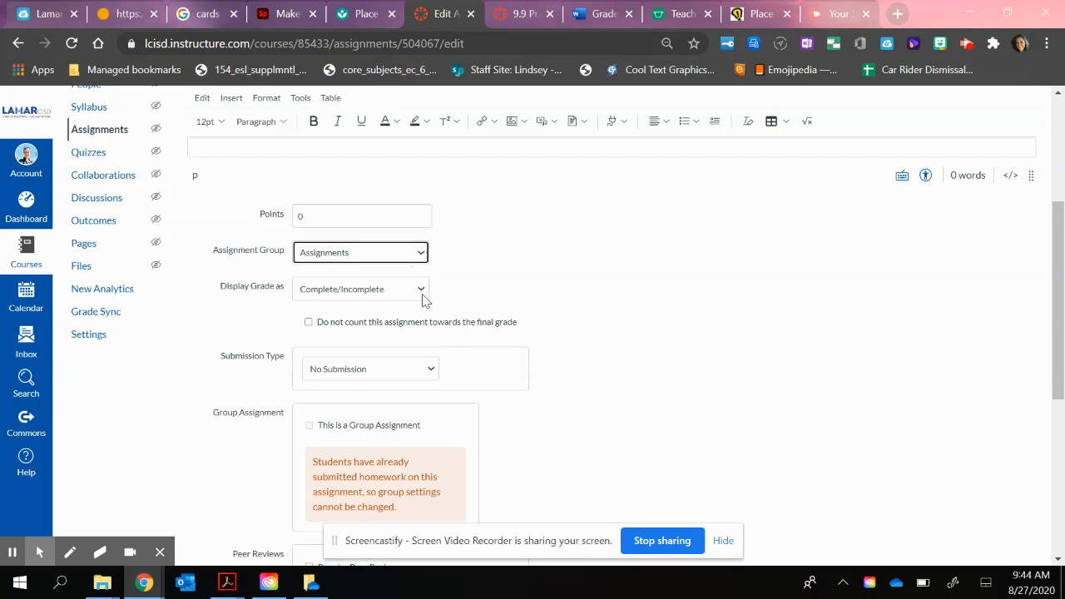
left_click(359, 290)
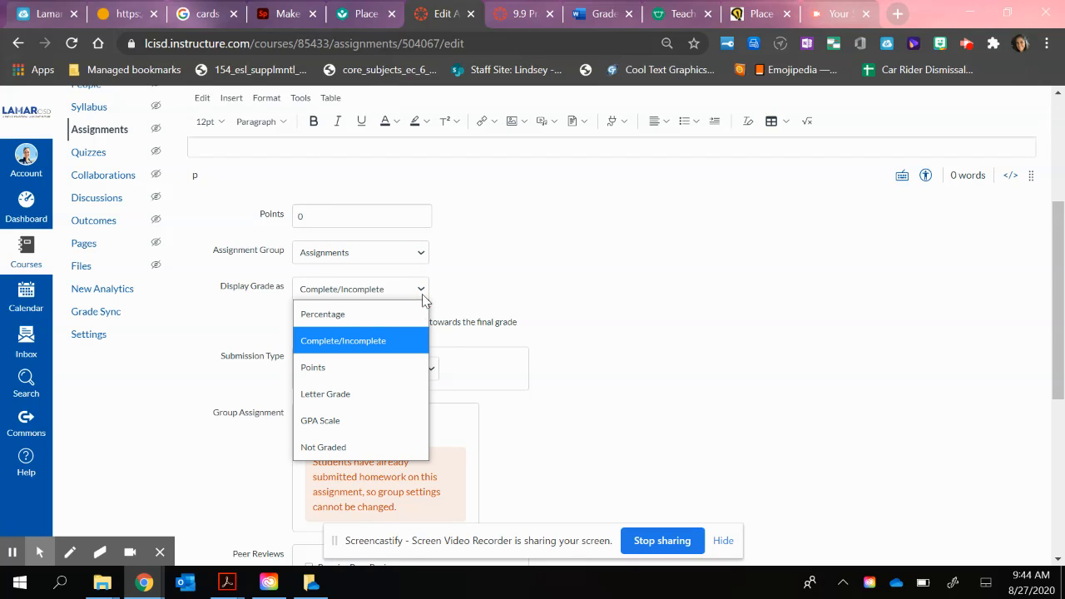
mouse_move(363, 341)
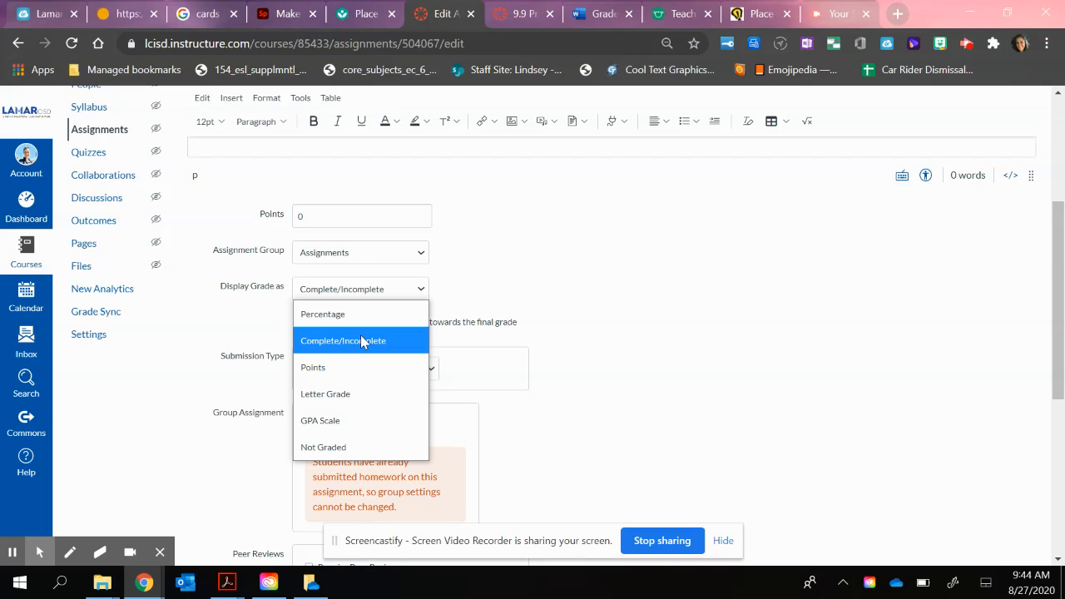
left_click(361, 339)
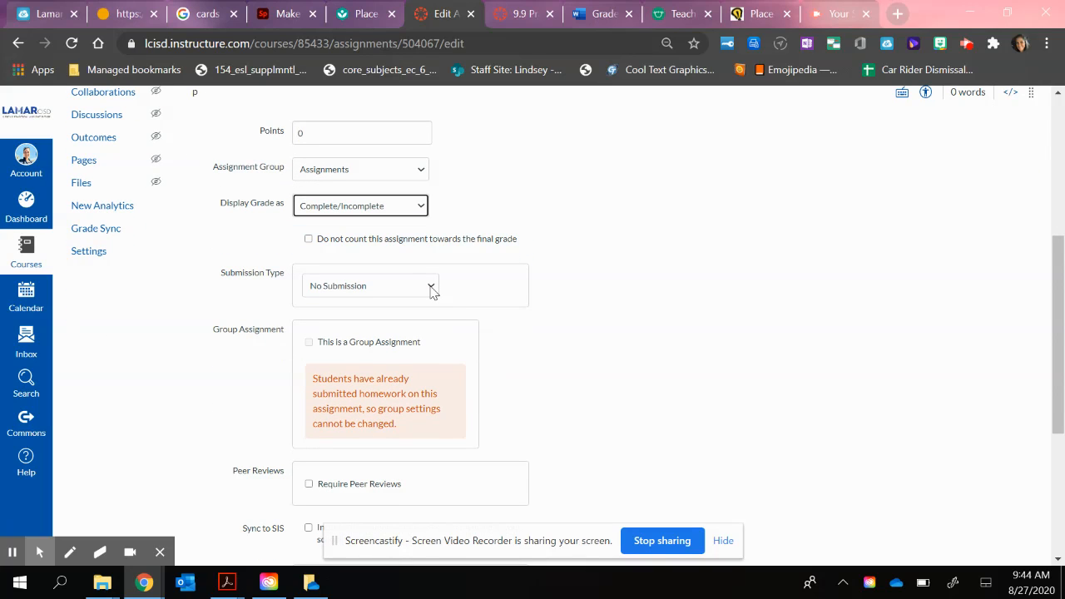
- Make the submission type External Tool and bring up the Find list of configurable tools
left_click(369, 287)
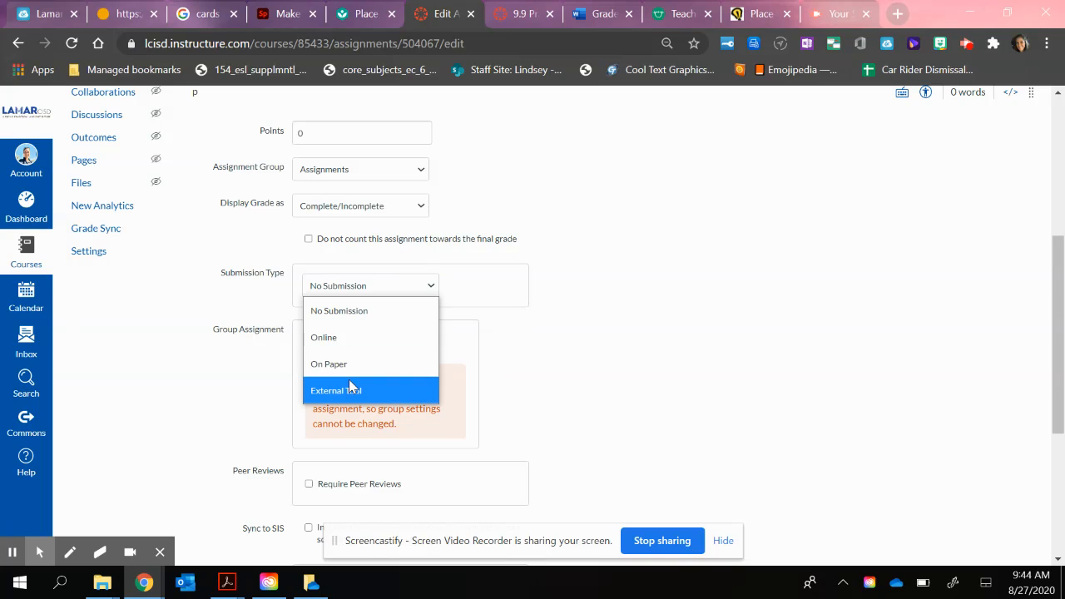
left_click(336, 389)
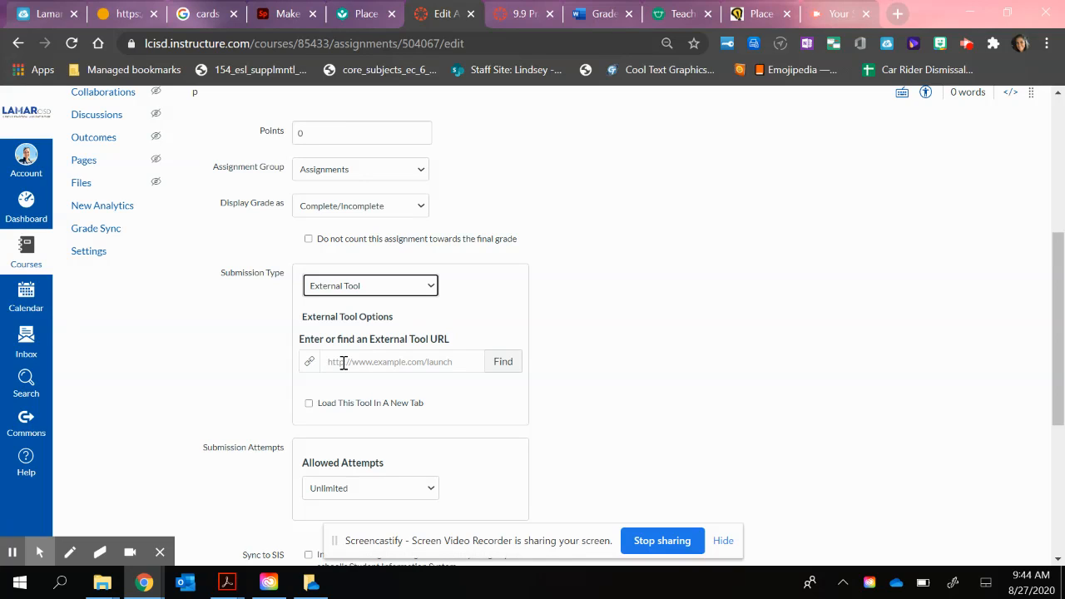
left_click(402, 361)
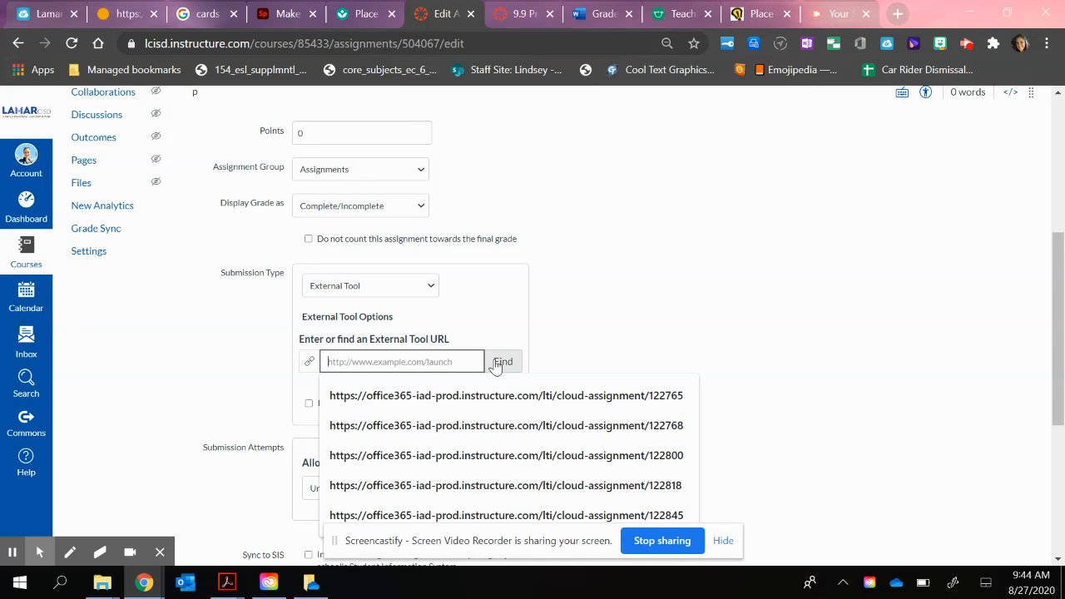
left_click(503, 361)
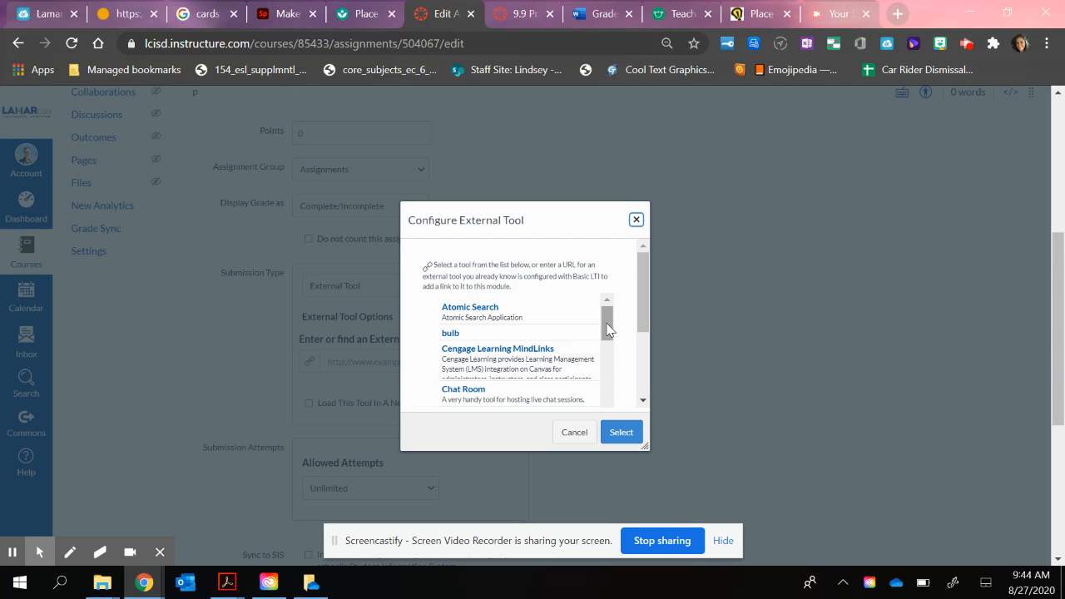
scroll("down", 3)
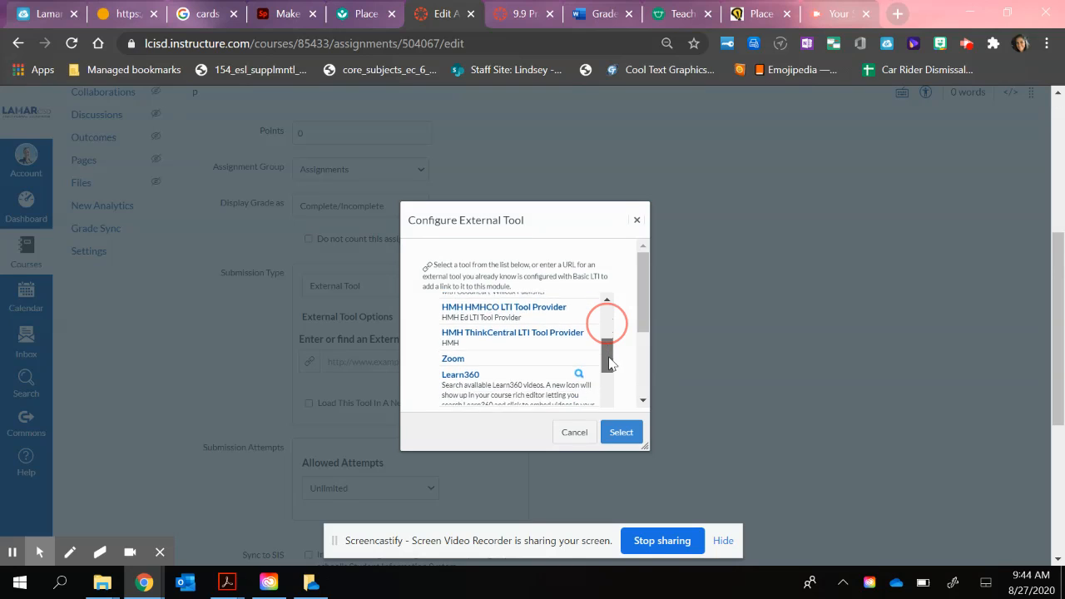
scroll("down", 3)
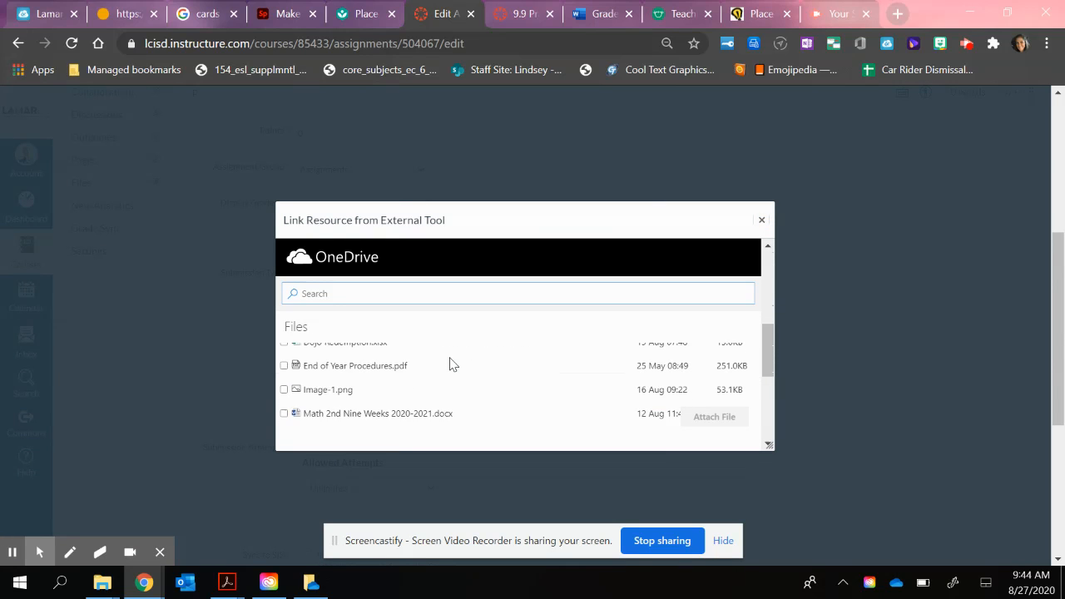
- Attach the OneDrive file 'Test PP for Canvas.pptx' to the Office 365 Cloud Assignment tool
scroll("down", 3)
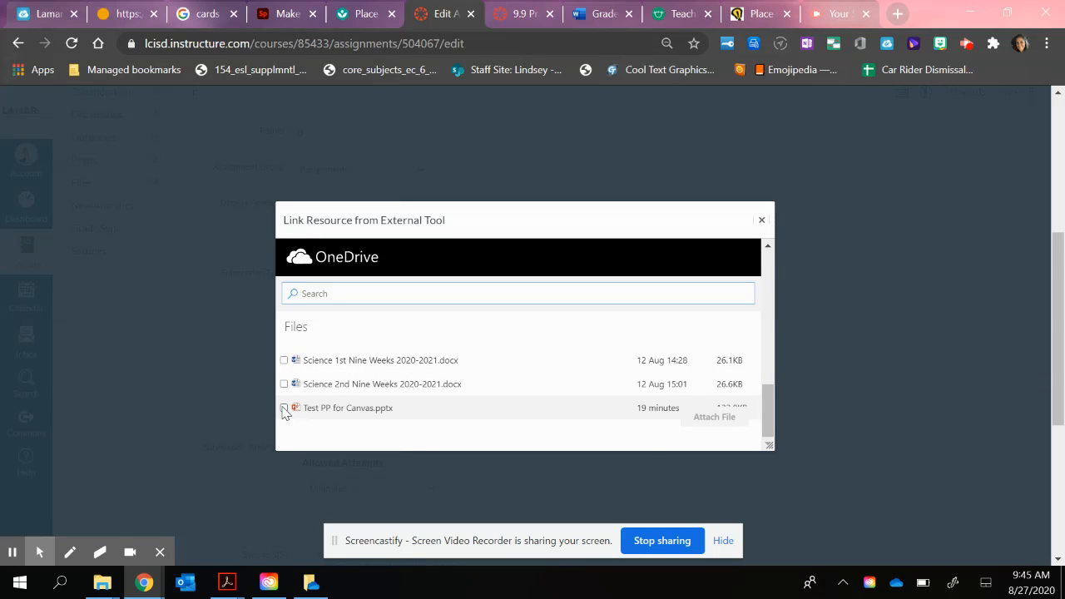
left_click(283, 407)
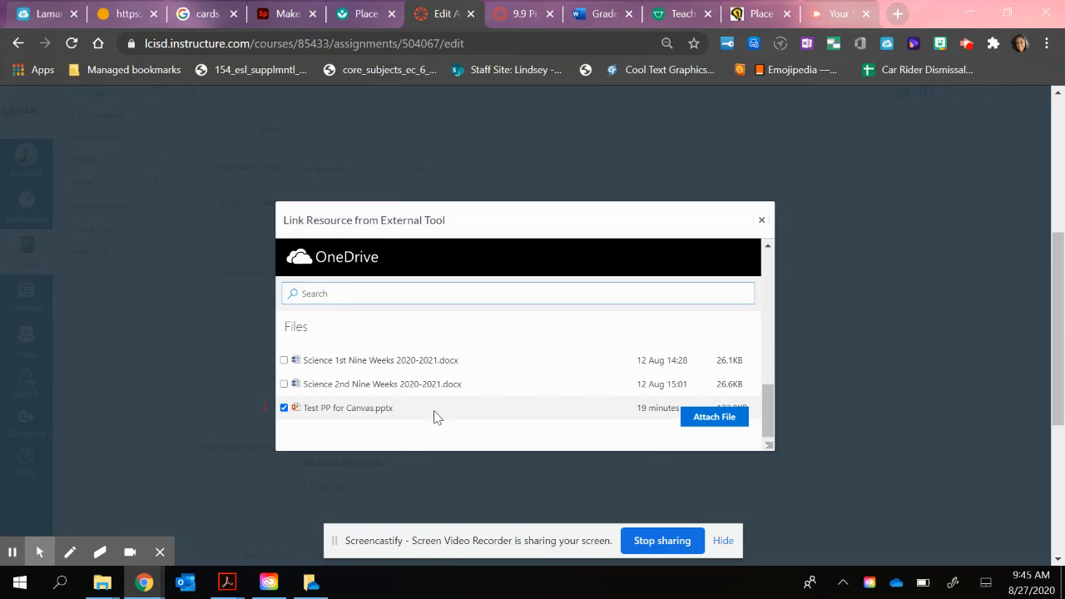
left_click(712, 416)
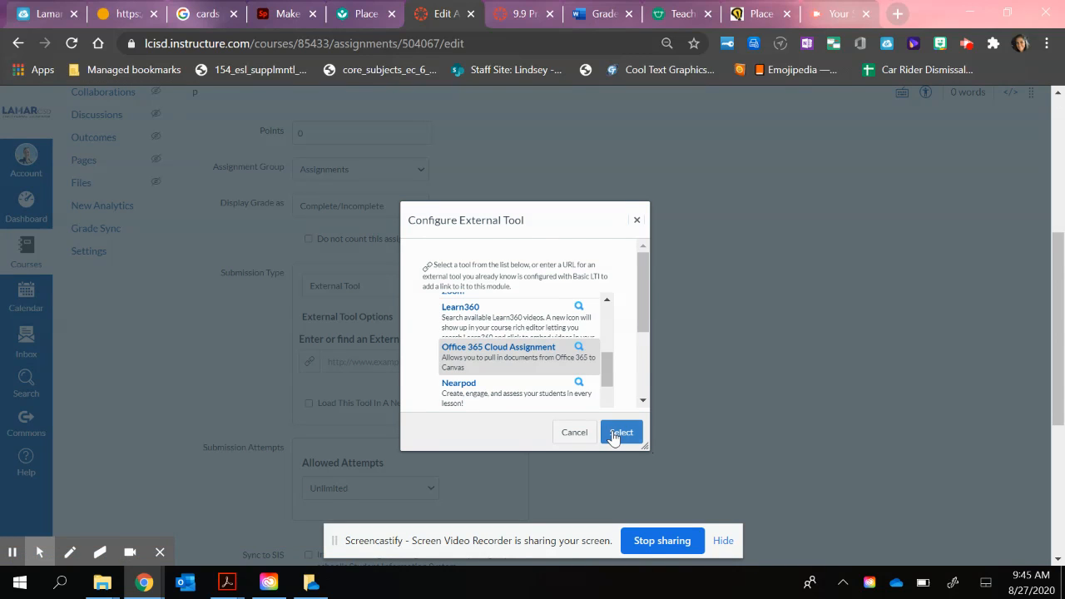
- Confirm the Office 365 Cloud Assignment tool and save the 'Test' assignment settings
left_click(620, 432)
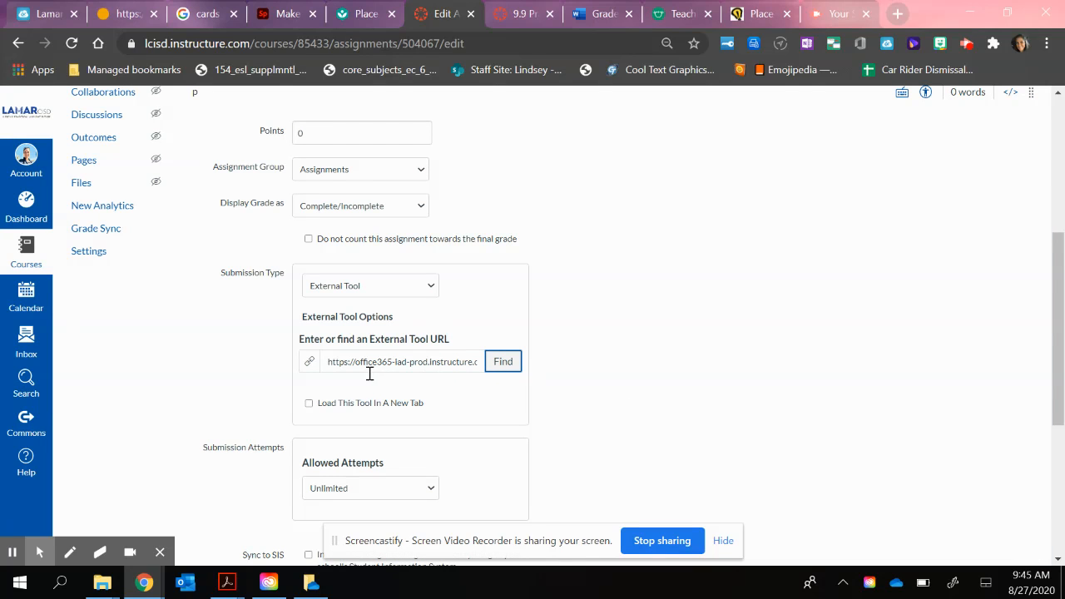
scroll("down", 3)
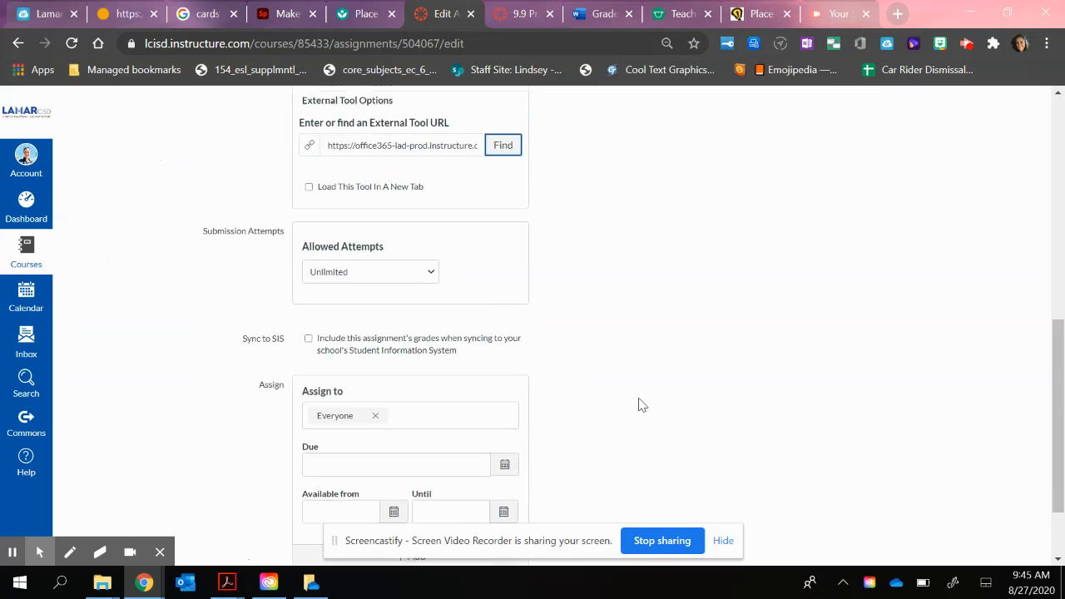
scroll("down", 3)
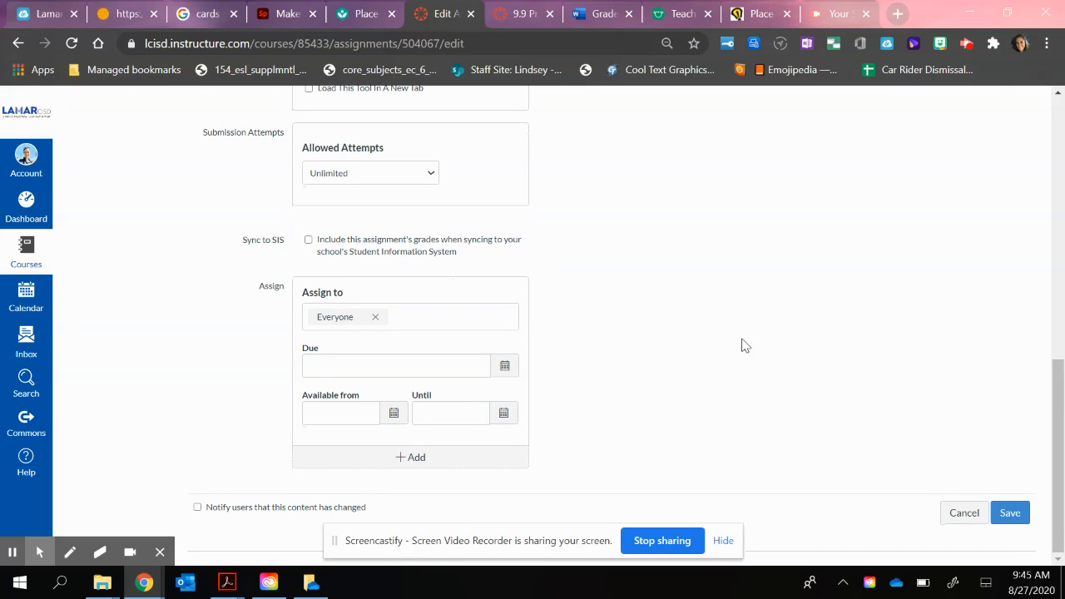
left_click(1008, 512)
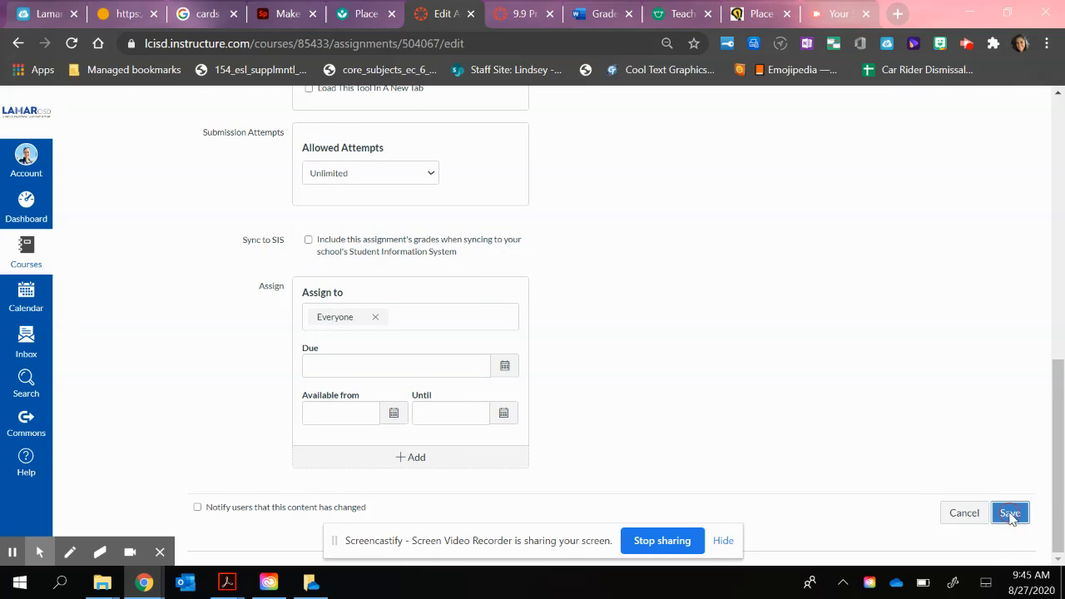
left_click(1009, 513)
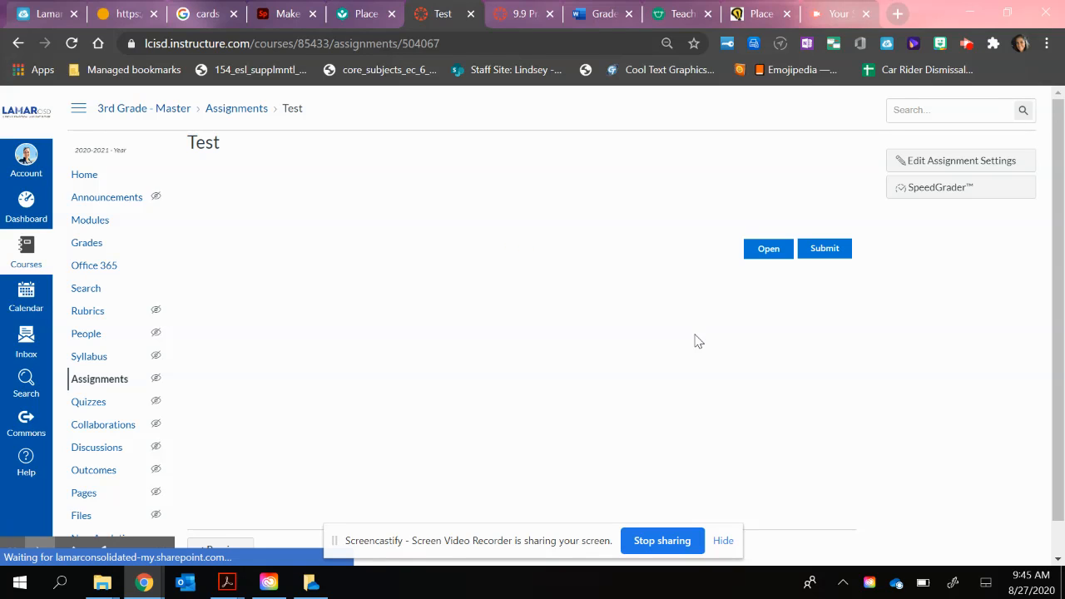
mouse_move(533, 245)
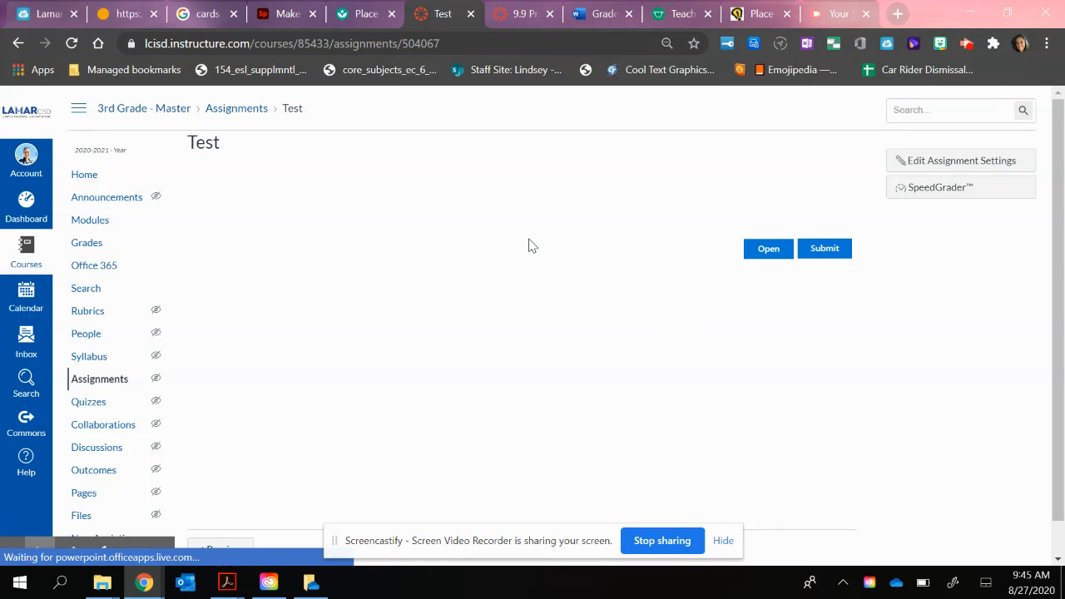
- View the saved assignment page with the embedded PowerPoint word-search preview under Open and Submit
left_click(767, 248)
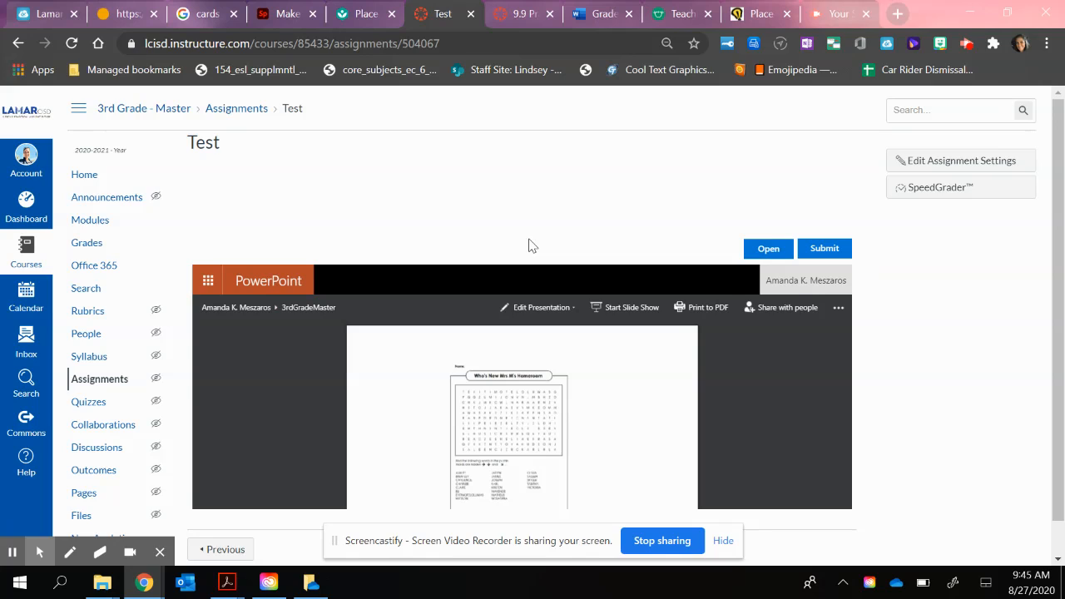
scroll("down", 3)
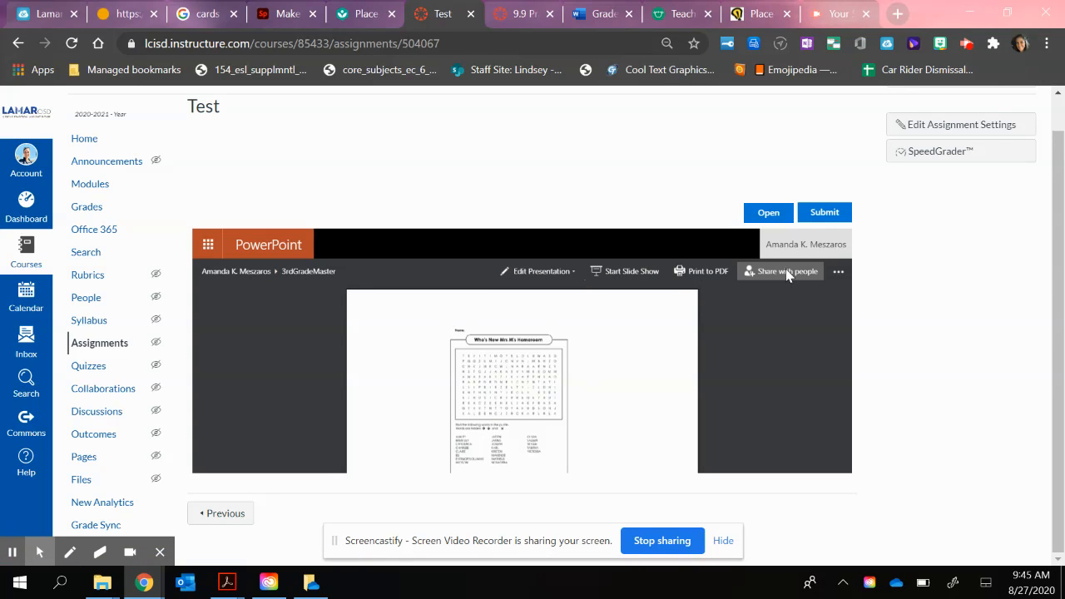
mouse_move(536, 270)
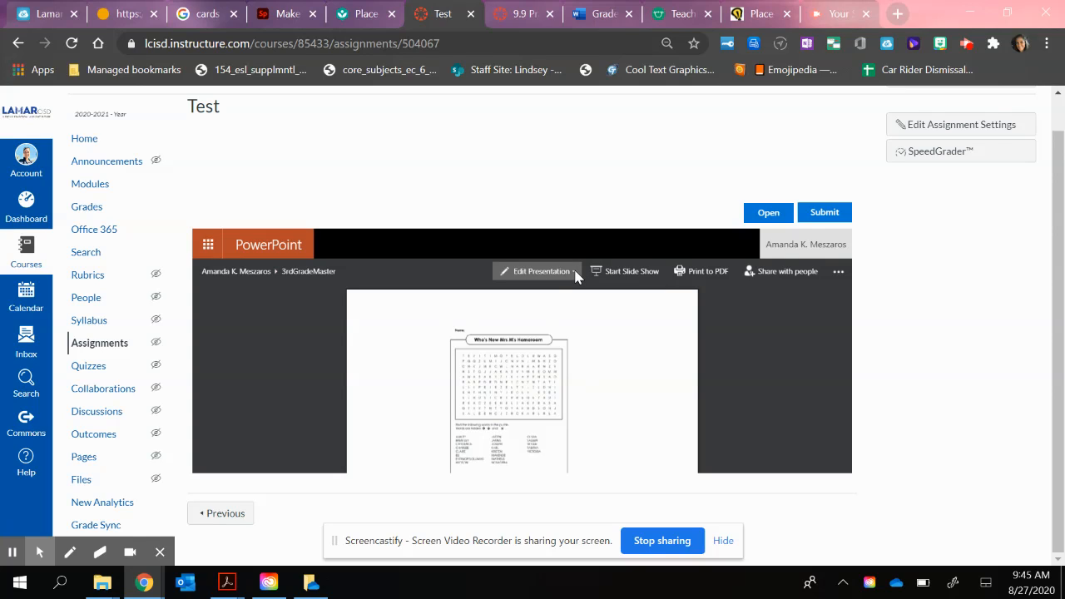
- Reveal the embedded presentation's Edit in PowerPoint and Edit in Browser choices
left_click(536, 270)
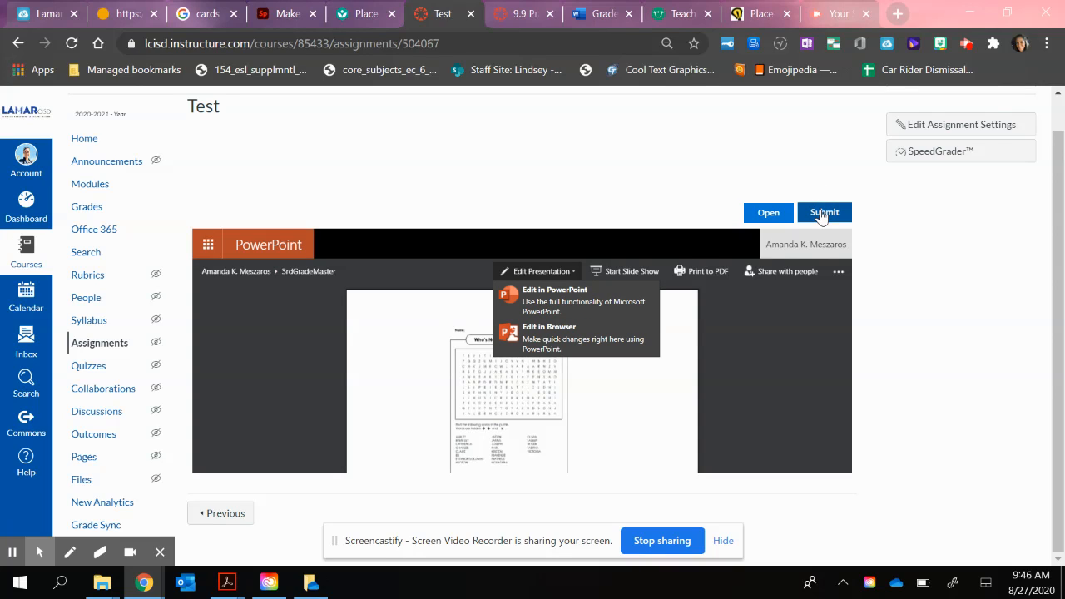
mouse_move(679, 191)
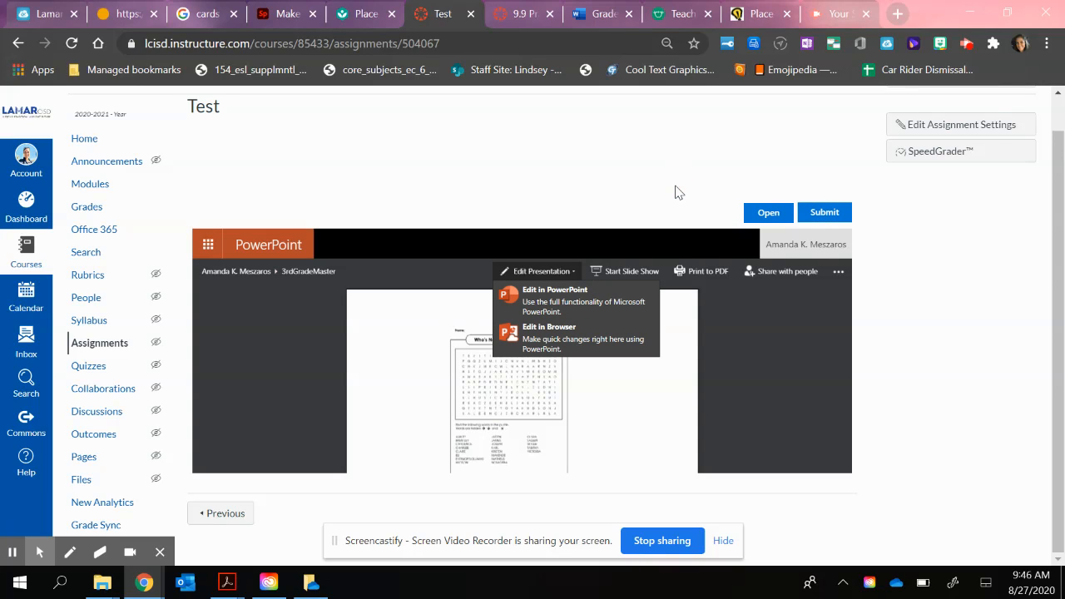
mouse_move(826, 213)
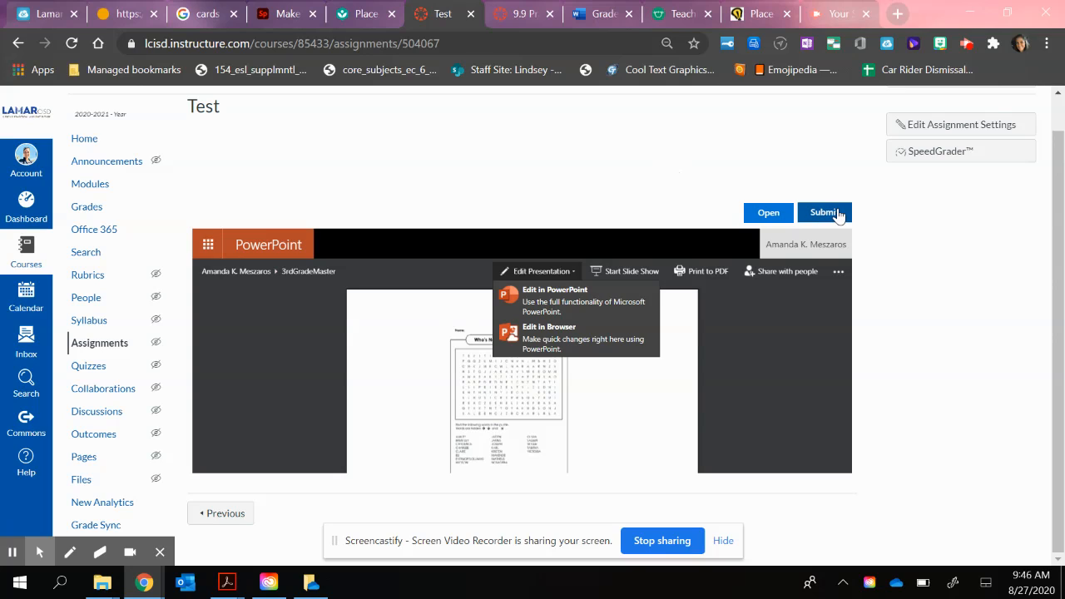
mouse_move(469, 386)
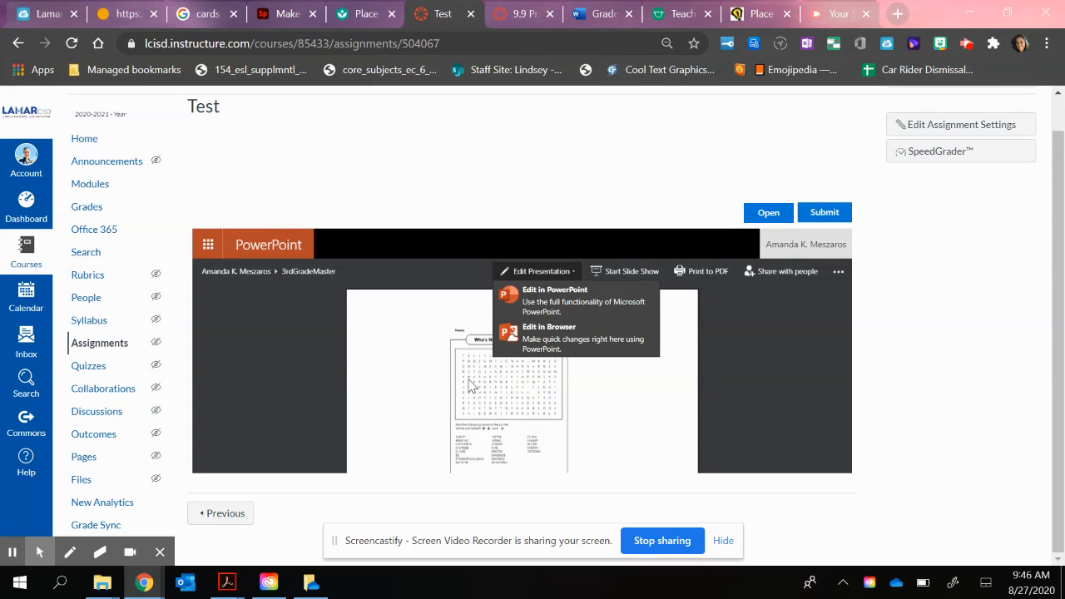
mouse_move(564, 336)
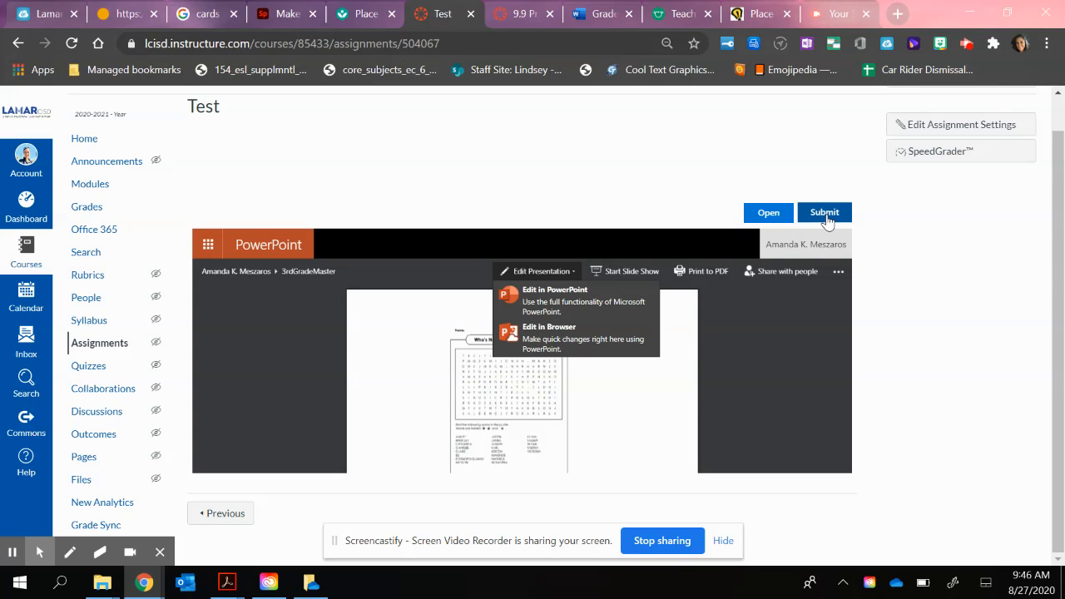
mouse_move(496, 396)
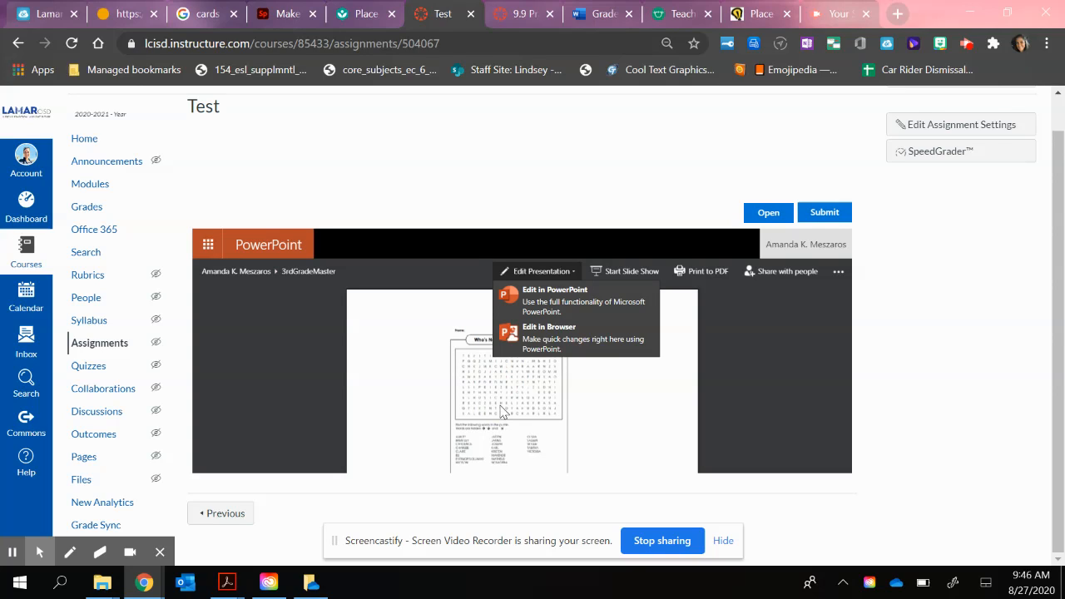
mouse_move(812, 248)
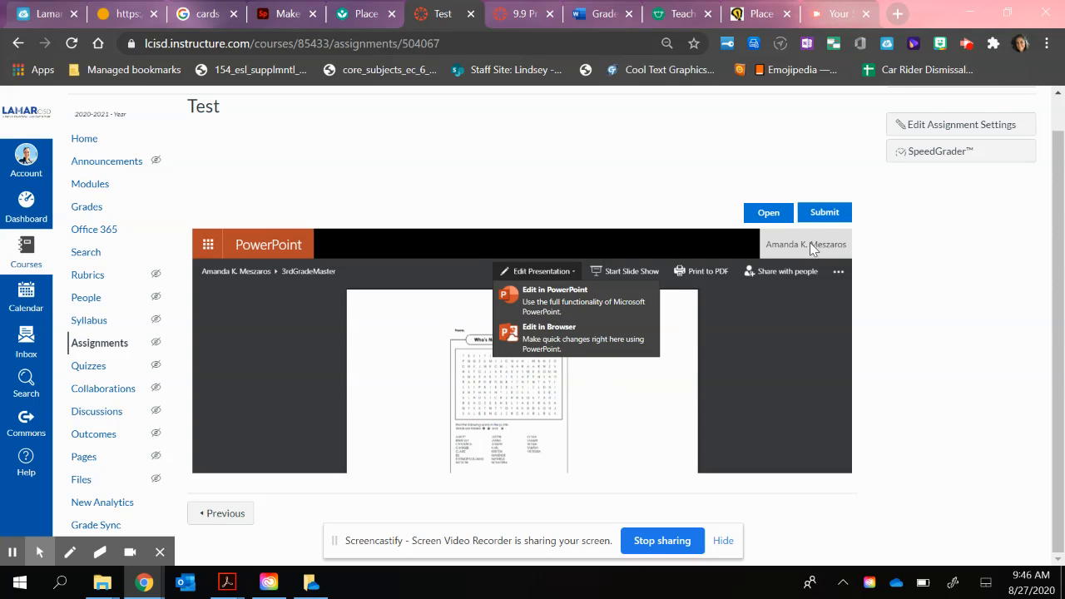